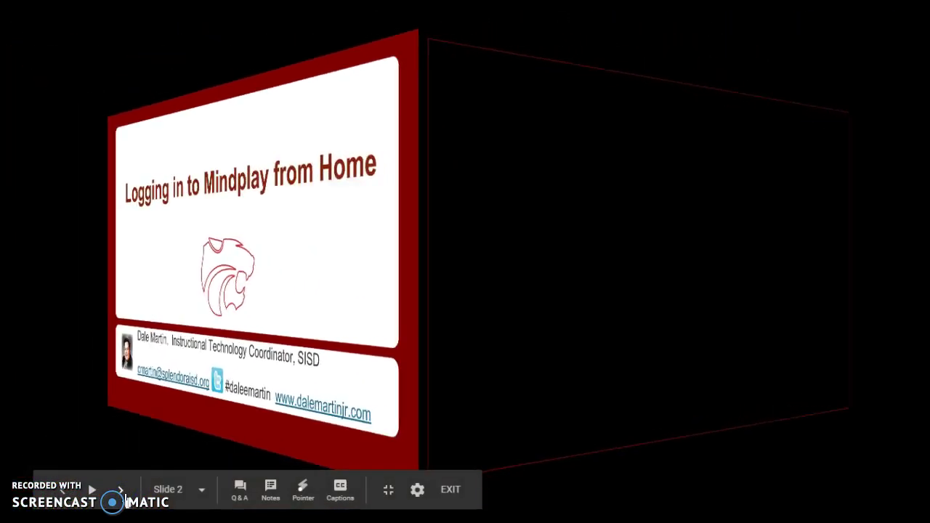
Leave the Google Slides slideshow and return to the browser's Google home page
{"action": "left_click", "coordinate": [451, 488]}
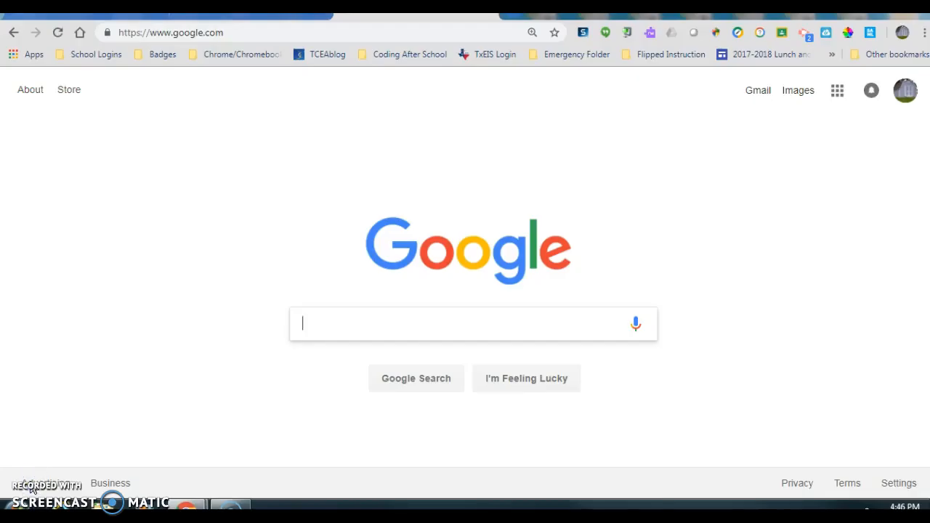
{"action": "mouse_move", "coordinate": [730, 292]}
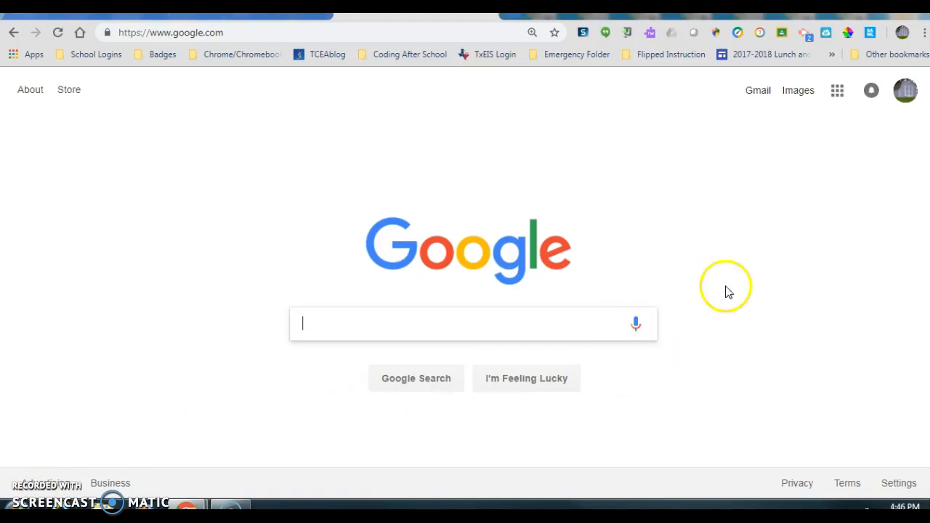
{"action": "mouse_move", "coordinate": [619, 355]}
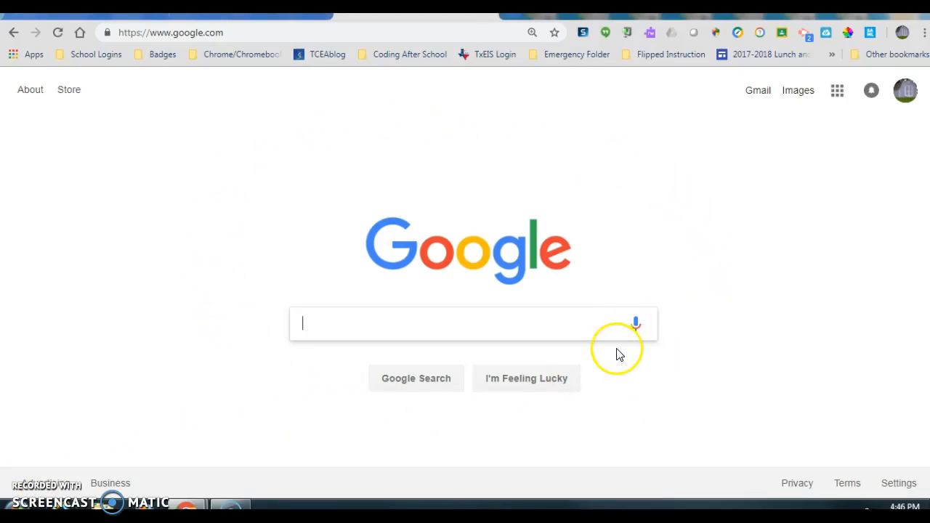
{"action": "mouse_move", "coordinate": [325, 333]}
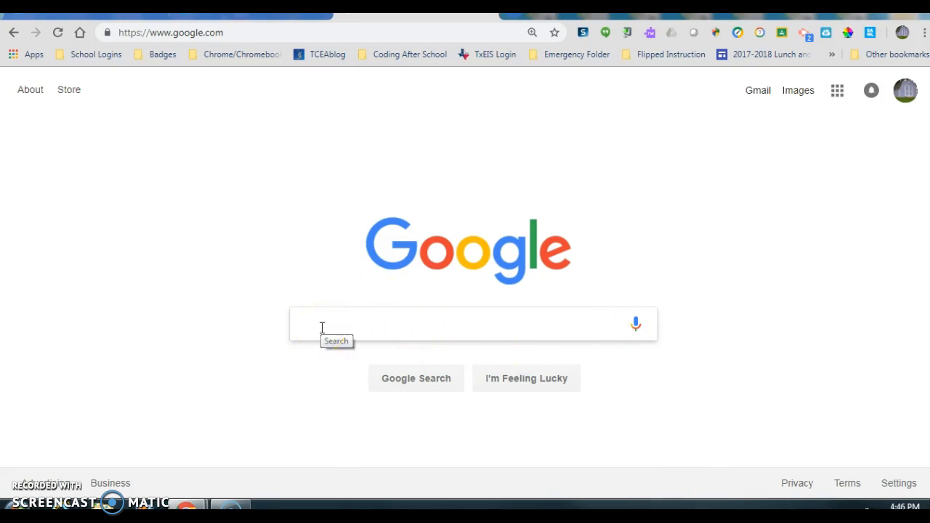
Search Google for 'mindplay.com' to find the MindPlay site
{"action": "type", "text": "mindplay.co"}
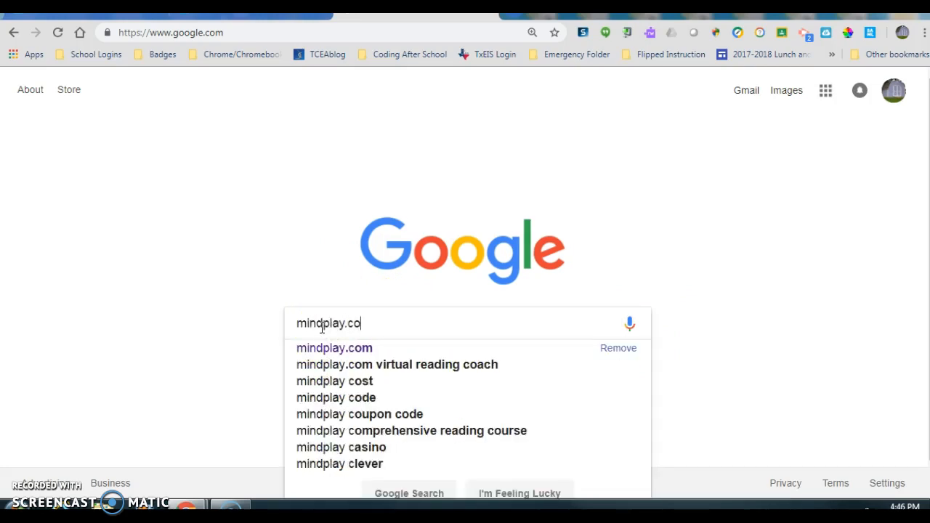
{"action": "type", "text": "m"}
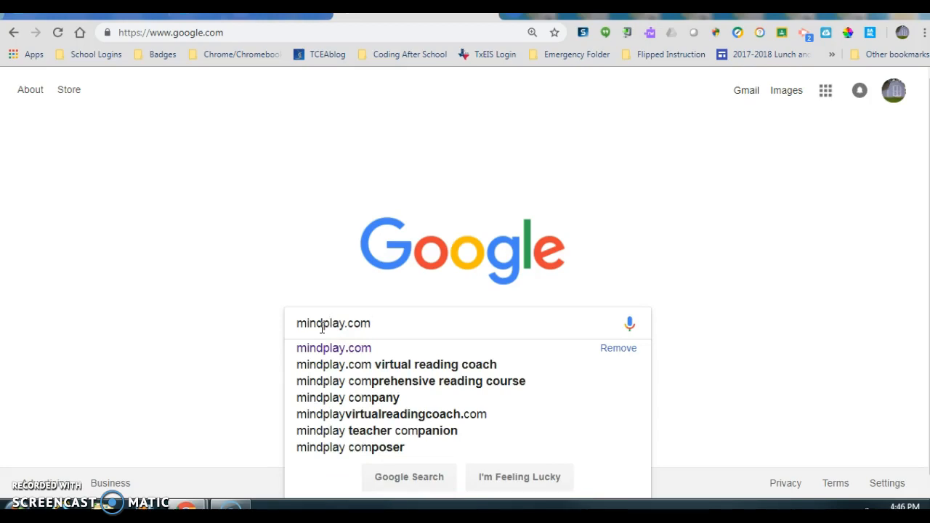
{"action": "mouse_move", "coordinate": [703, 268]}
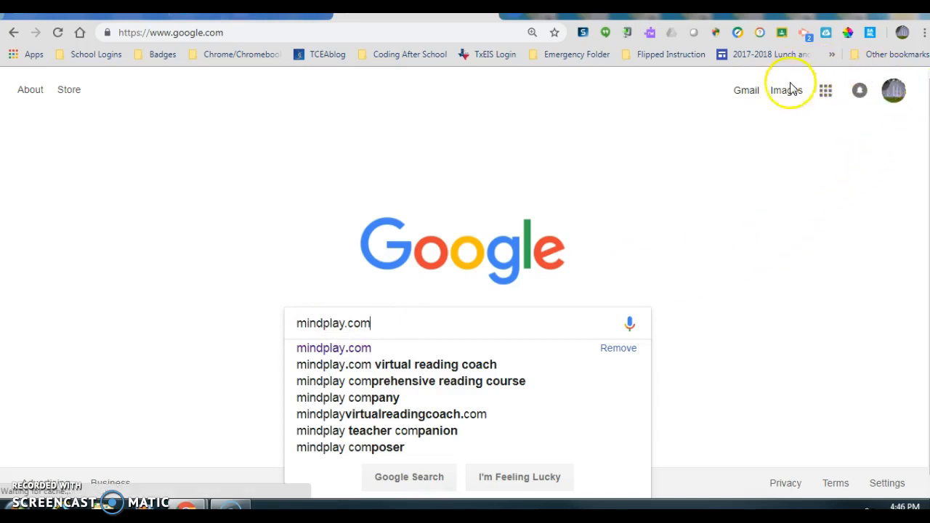
{"action": "mouse_move", "coordinate": [896, 125]}
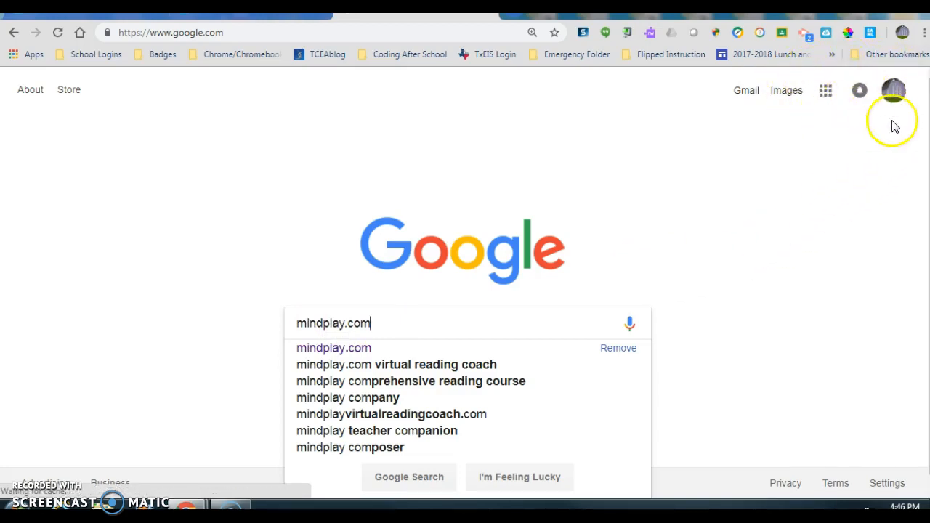
{"action": "mouse_move", "coordinate": [869, 73]}
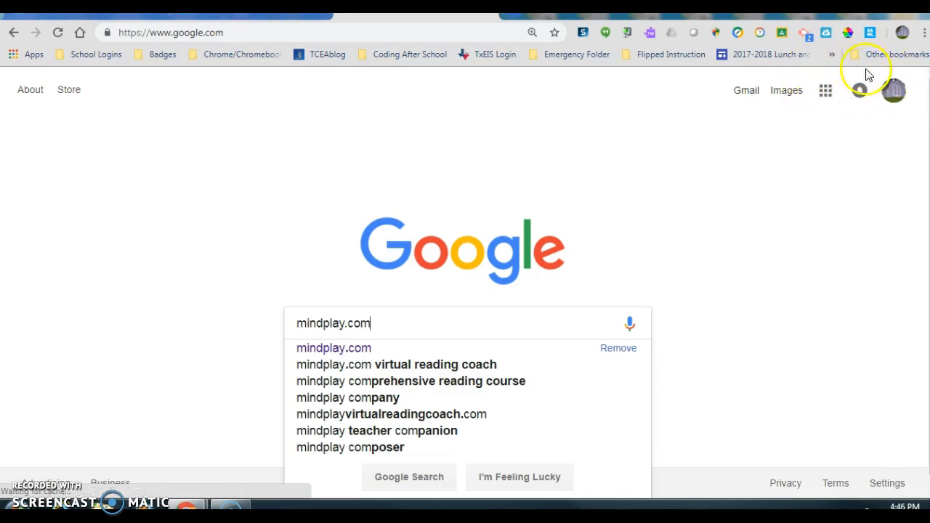
{"action": "mouse_move", "coordinate": [822, 124]}
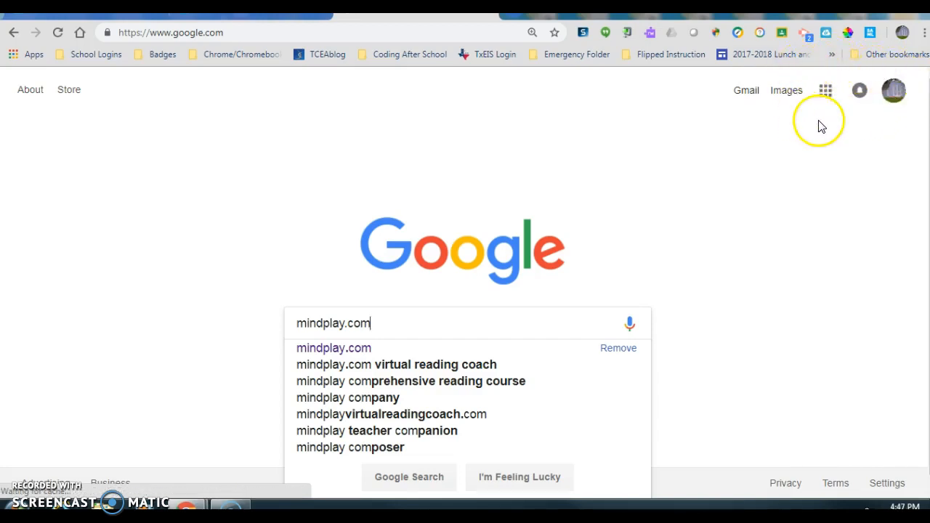
{"action": "mouse_move", "coordinate": [914, 124]}
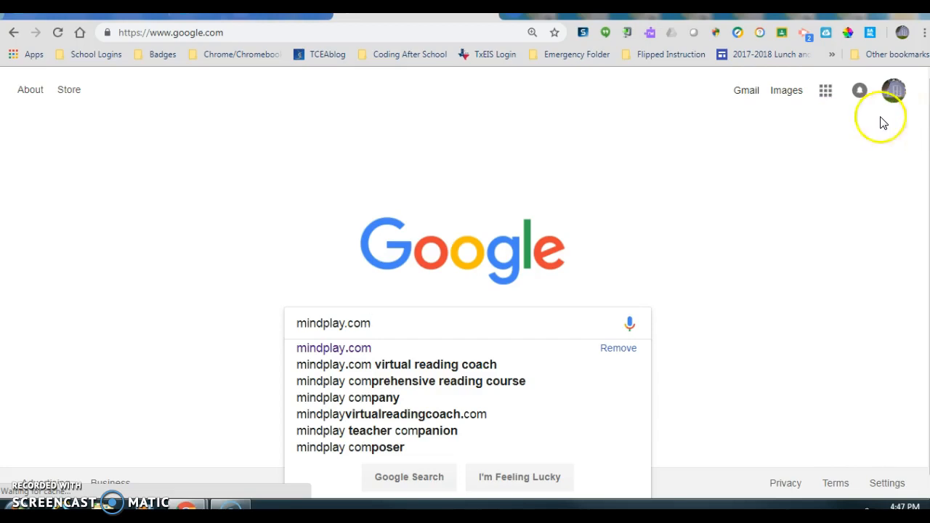
{"action": "mouse_move", "coordinate": [650, 300]}
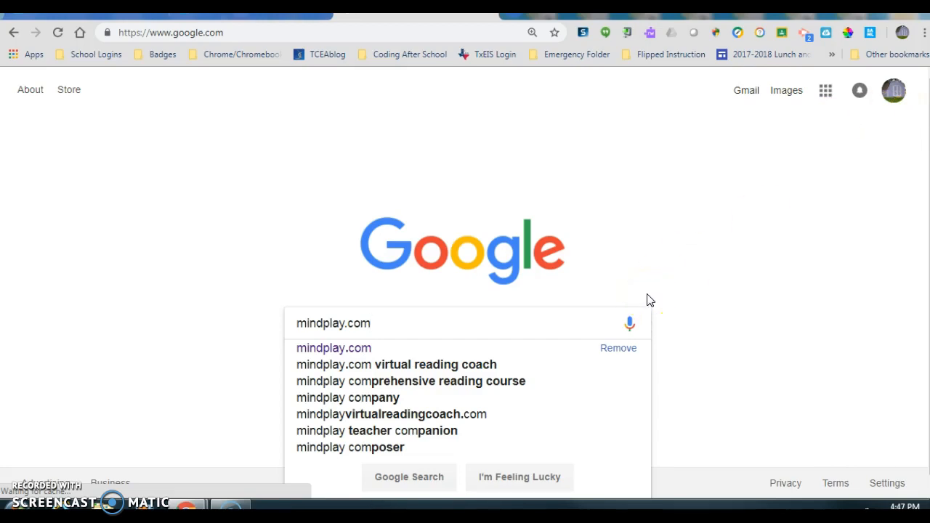
{"action": "mouse_move", "coordinate": [875, 80]}
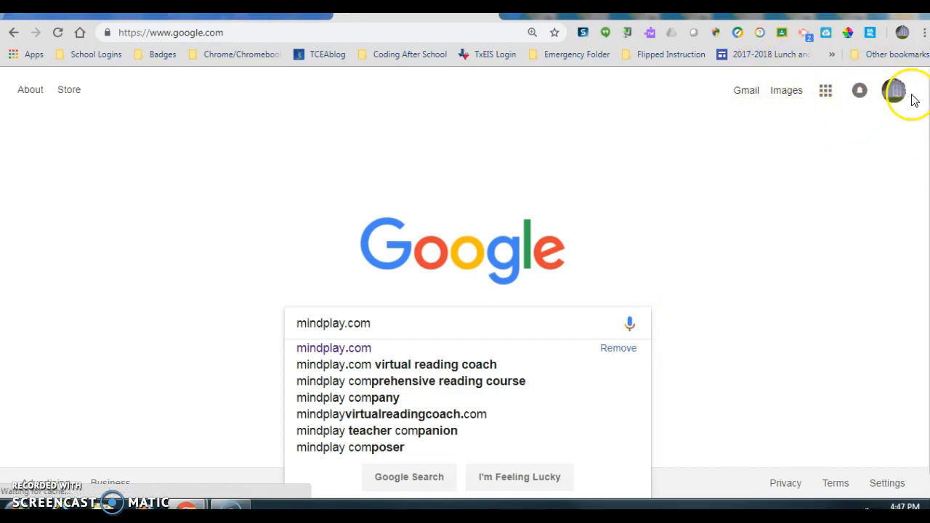
{"action": "mouse_move", "coordinate": [922, 144]}
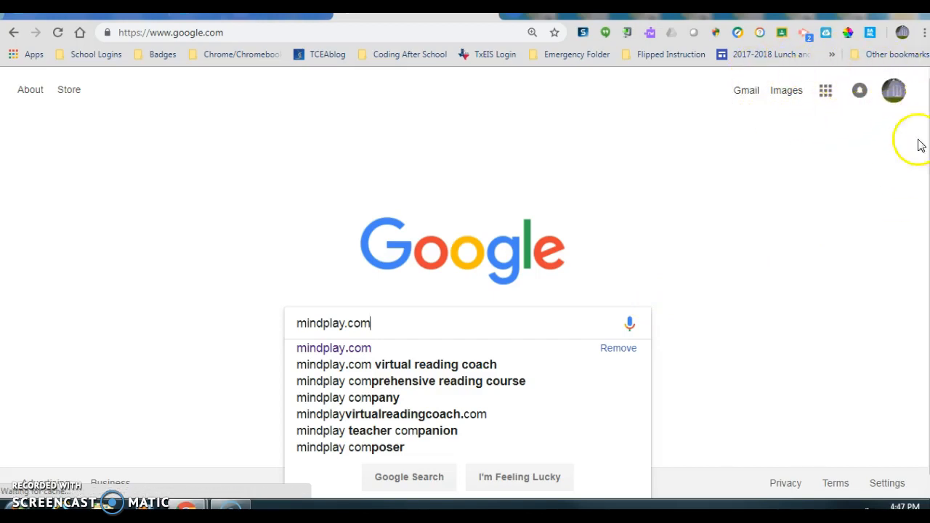
{"action": "mouse_move", "coordinate": [770, 250]}
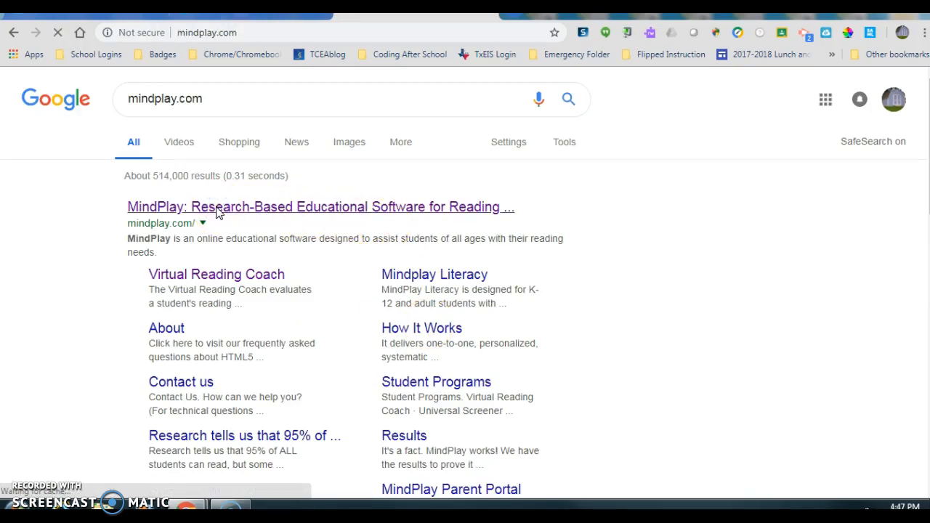
Go from the MindPlay search result to the student QuickLink Login page
{"action": "left_click", "coordinate": [320, 206]}
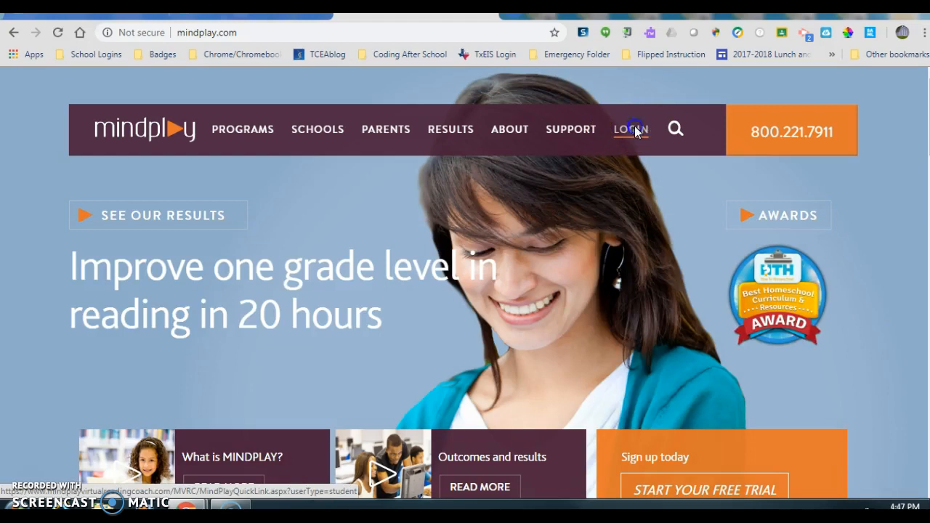
{"action": "left_click", "coordinate": [630, 129]}
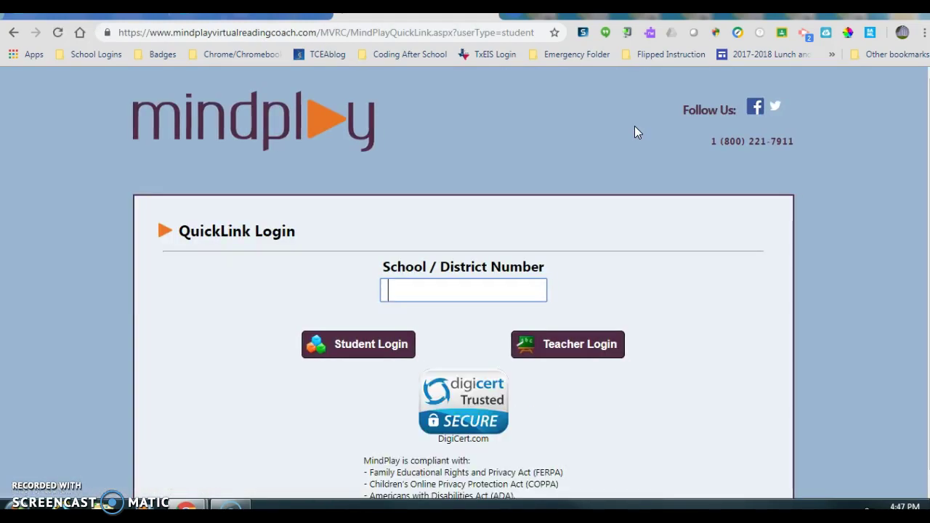
Enter school number 00152 and continue as a student to the MindPlay welcome screen
{"action": "type", "text": "0"}
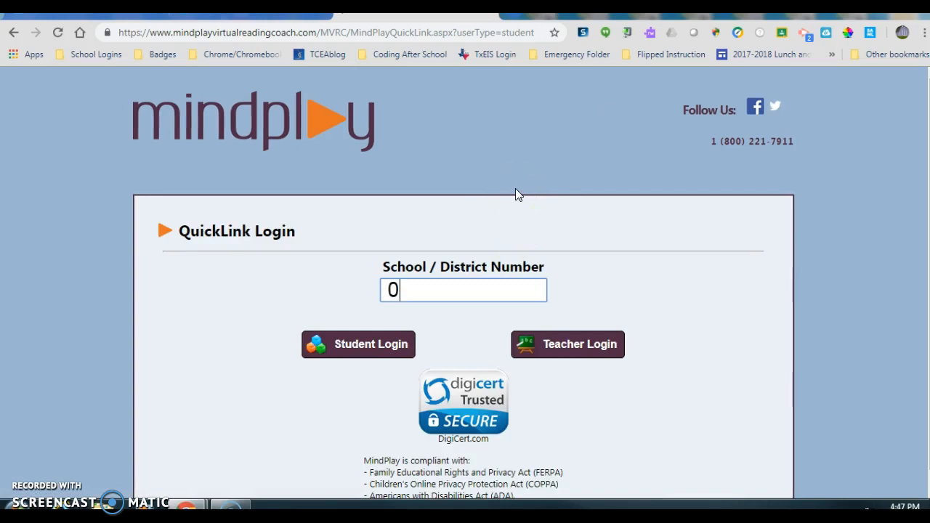
{"action": "type", "text": "0"}
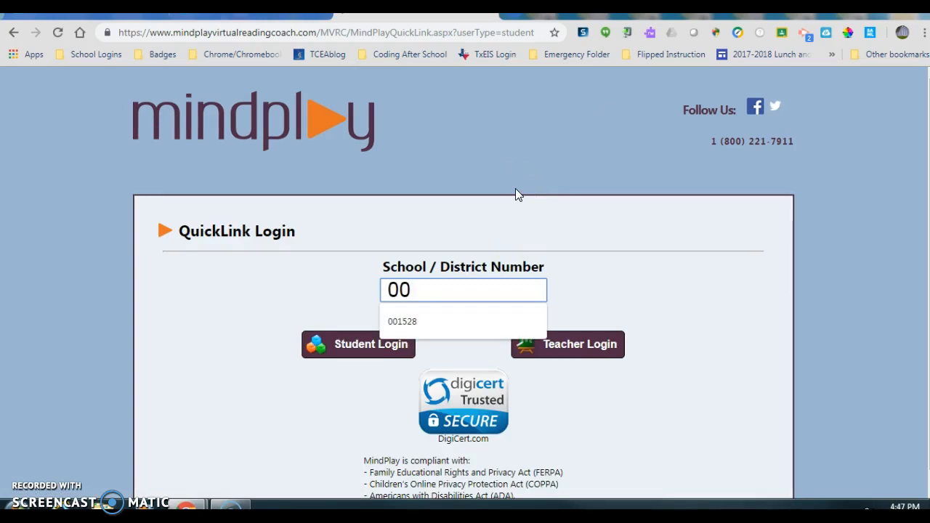
{"action": "type", "text": "1528"}
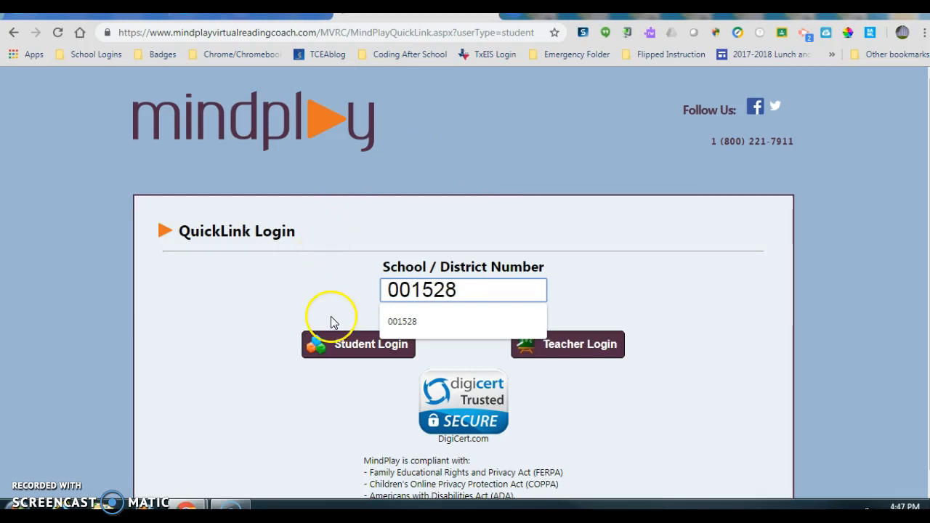
{"action": "mouse_move", "coordinate": [358, 345]}
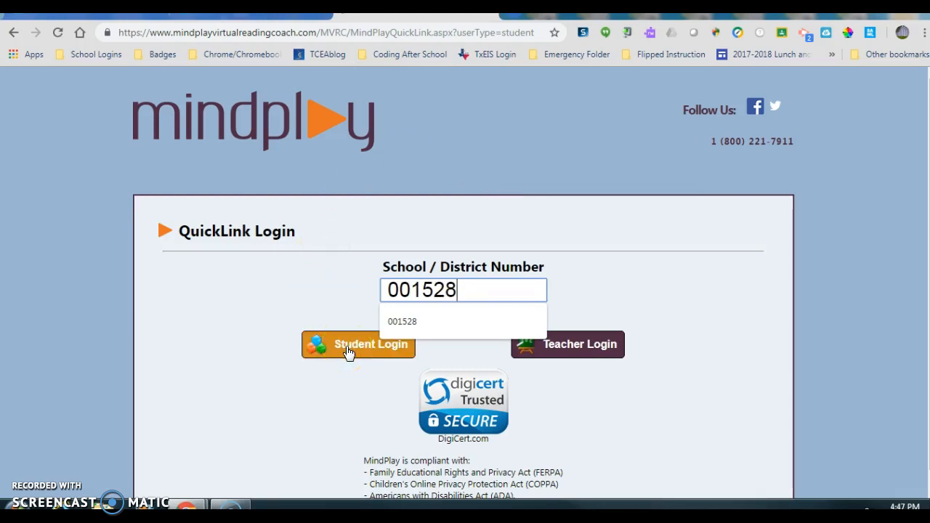
{"action": "left_click", "coordinate": [357, 343]}
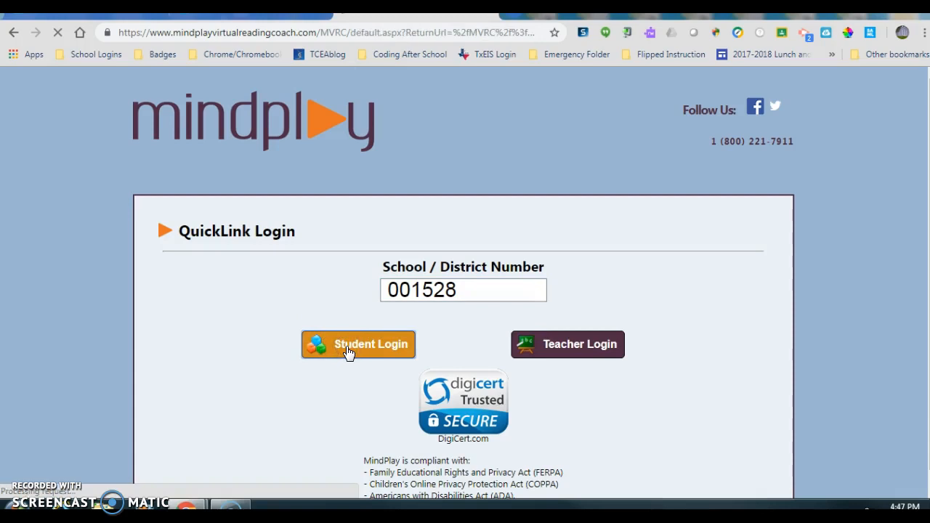
{"action": "left_click", "coordinate": [357, 343]}
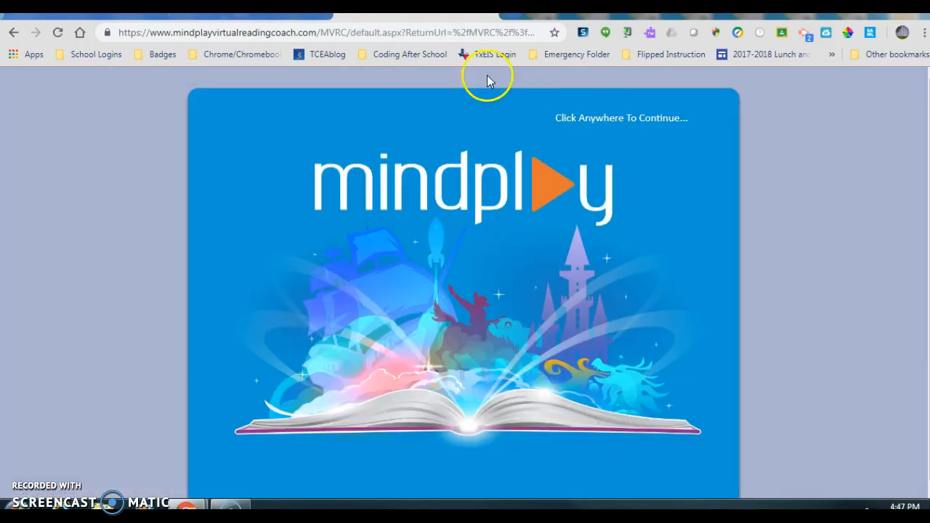
{"action": "mouse_move", "coordinate": [489, 279]}
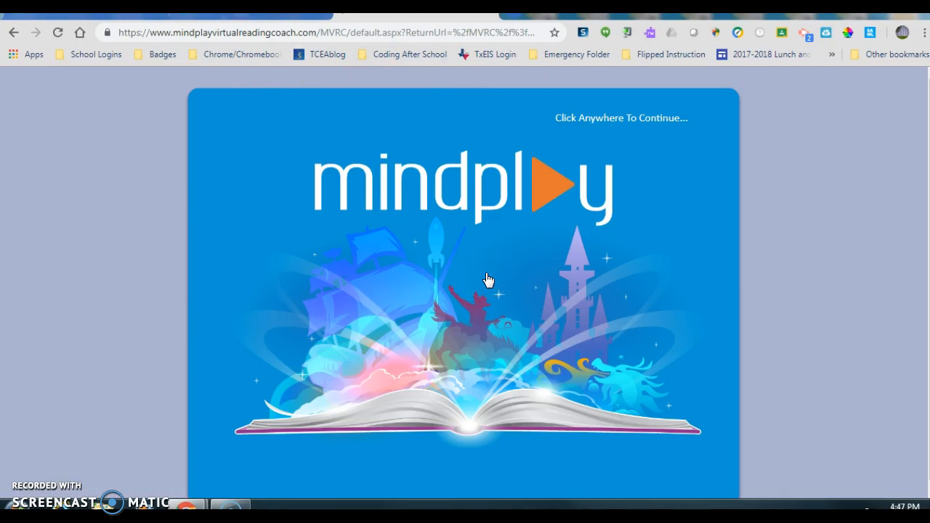
Continue past the MindPlay welcome splash to the student sign-in form
{"action": "left_click", "coordinate": [481, 265]}
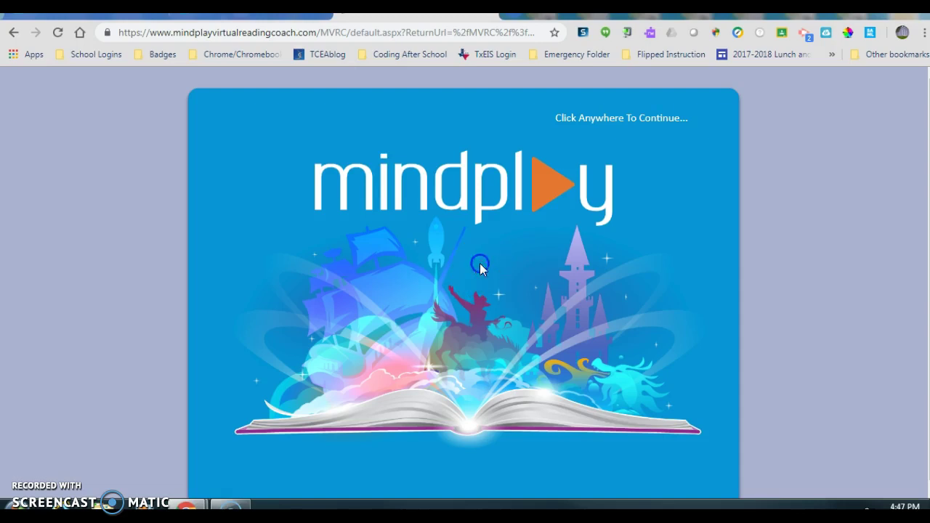
{"action": "left_click", "coordinate": [481, 265]}
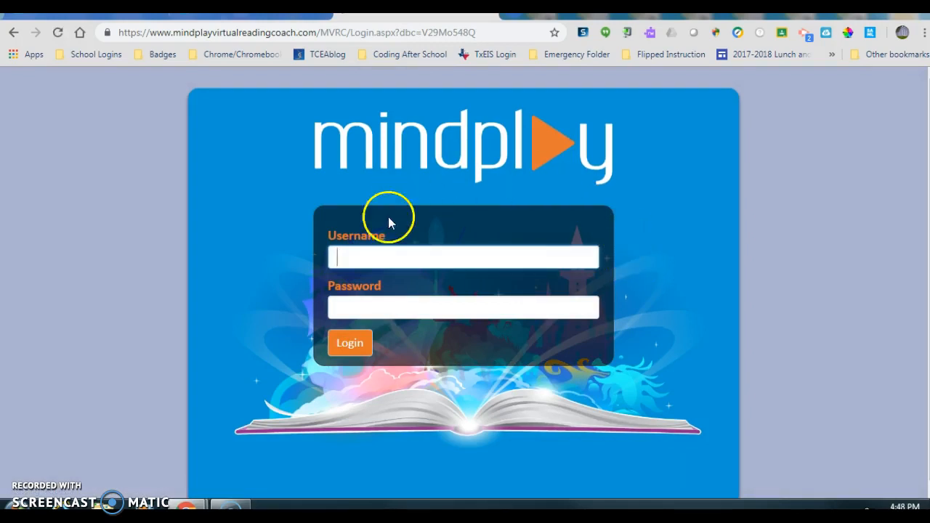
Enter the student's username, starting with '06' and choosing it from the suggestions
{"action": "left_click", "coordinate": [462, 256]}
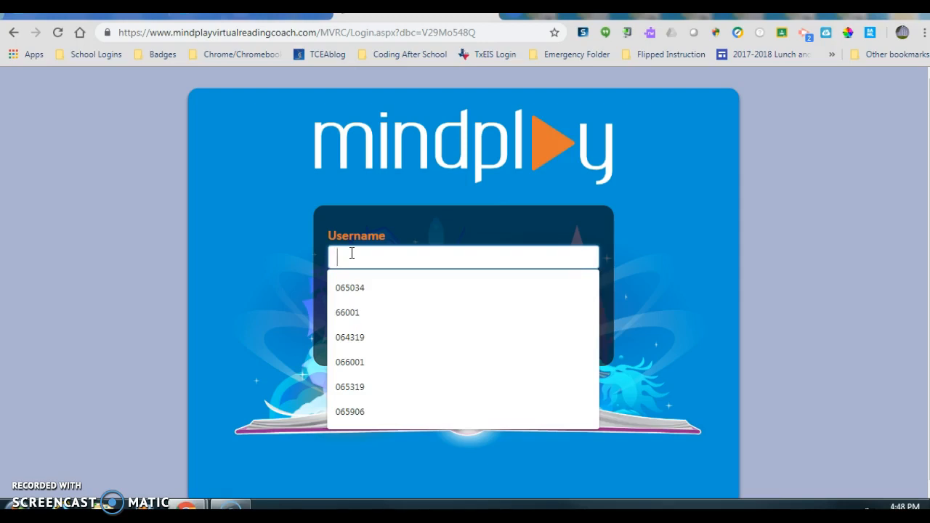
{"action": "type", "text": "06"}
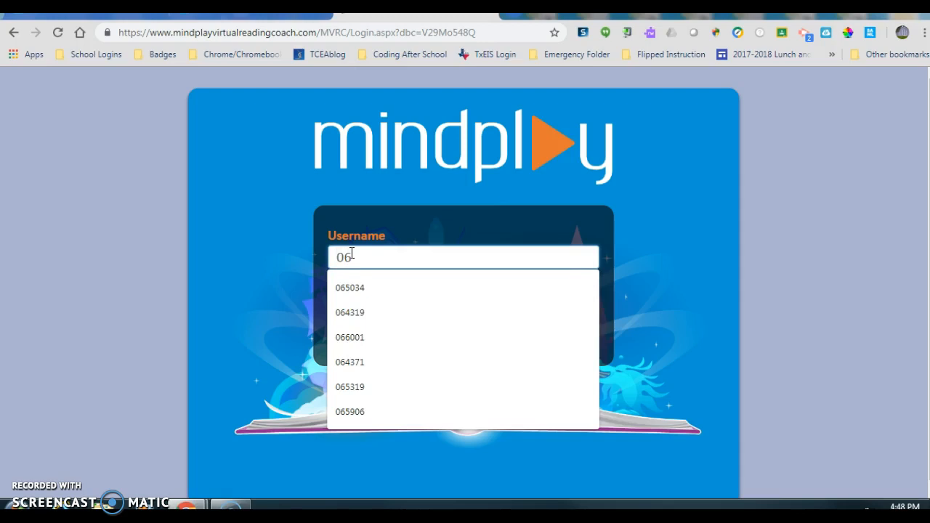
{"action": "left_click", "coordinate": [349, 362]}
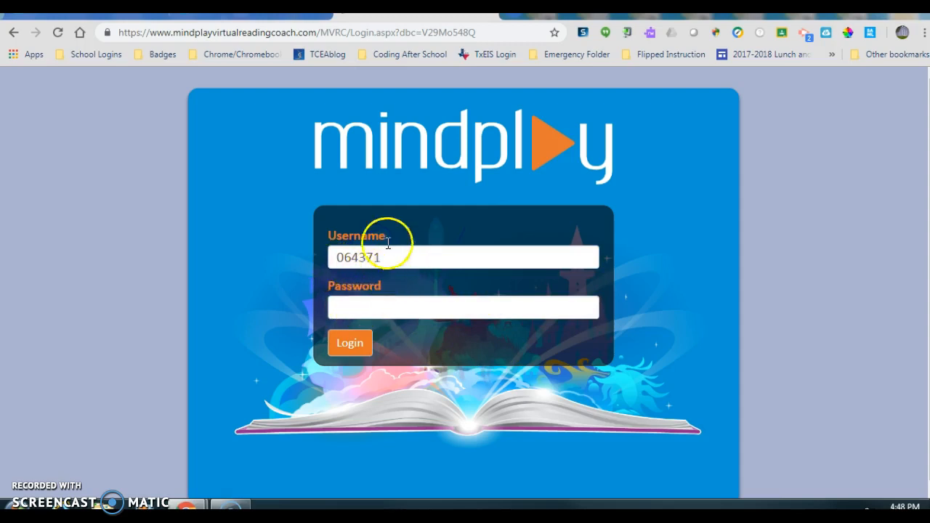
{"action": "mouse_move", "coordinate": [356, 236]}
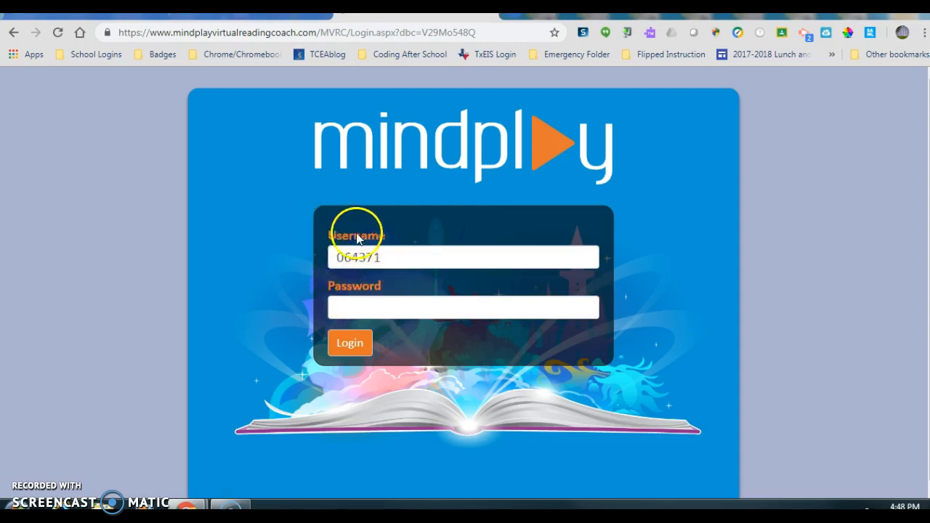
{"action": "mouse_move", "coordinate": [356, 257]}
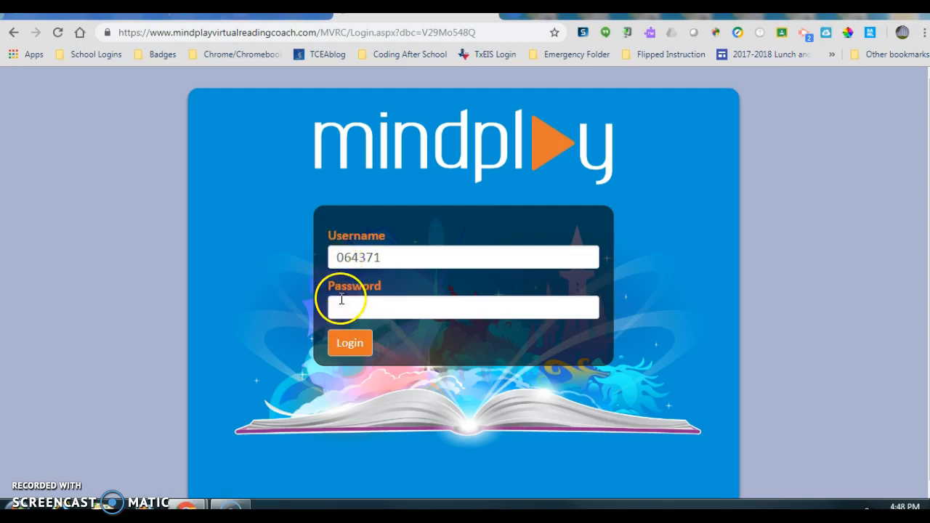
{"action": "mouse_move", "coordinate": [430, 283]}
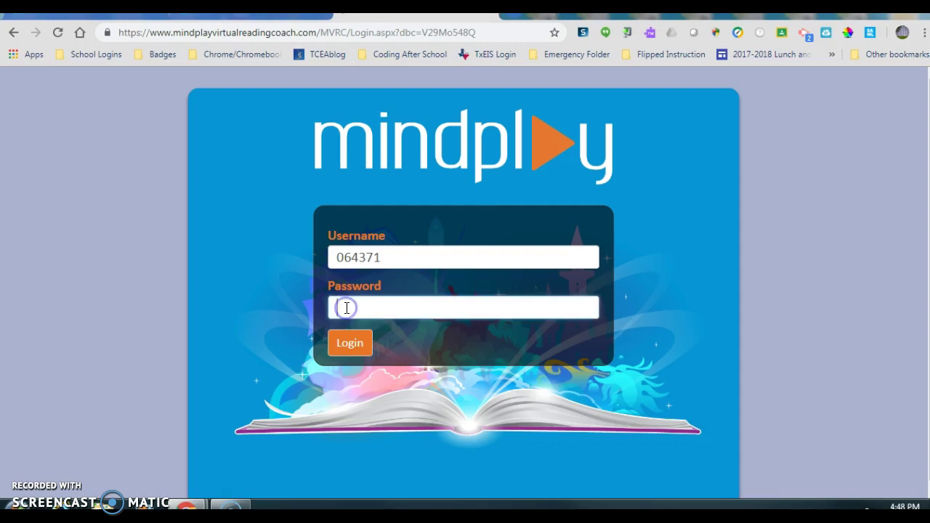
Enter the student's password and log in to reach the Comprehension Screening
{"action": "type", "text": "•"}
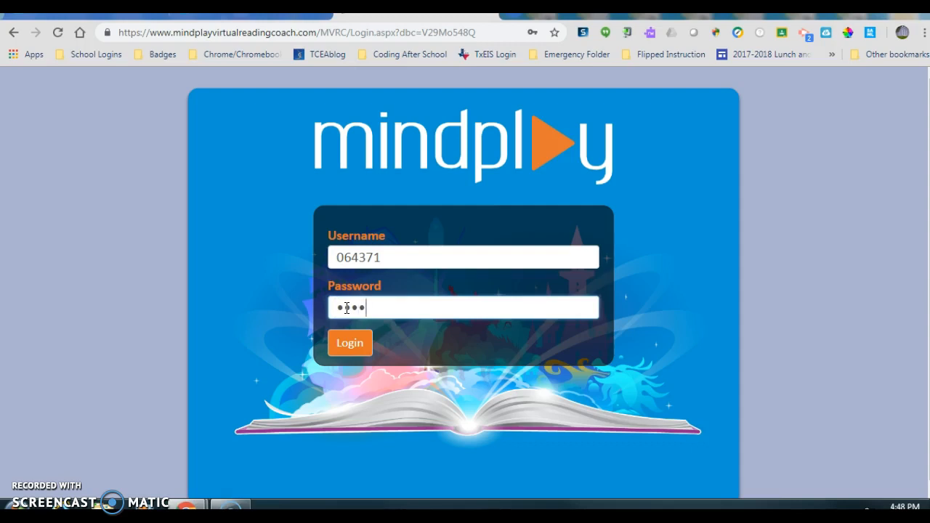
{"action": "type", "text": "•"}
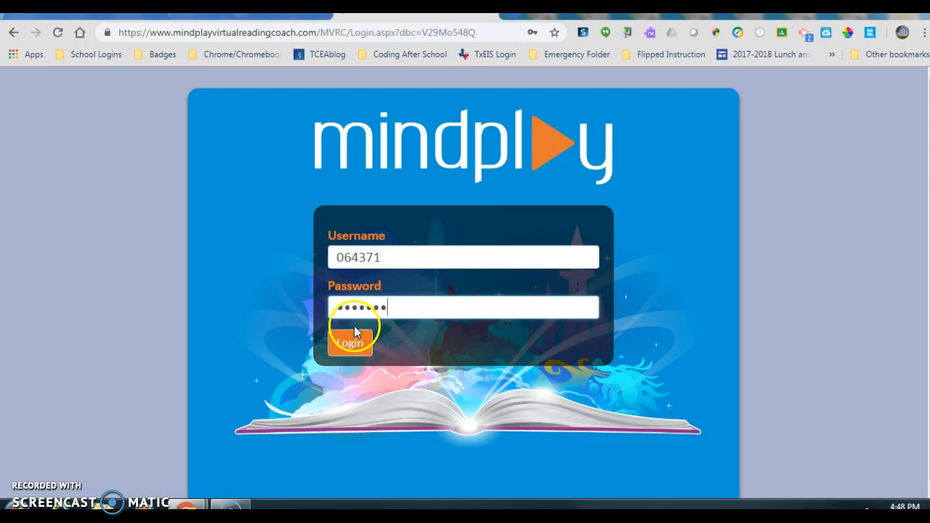
{"action": "left_click", "coordinate": [349, 343]}
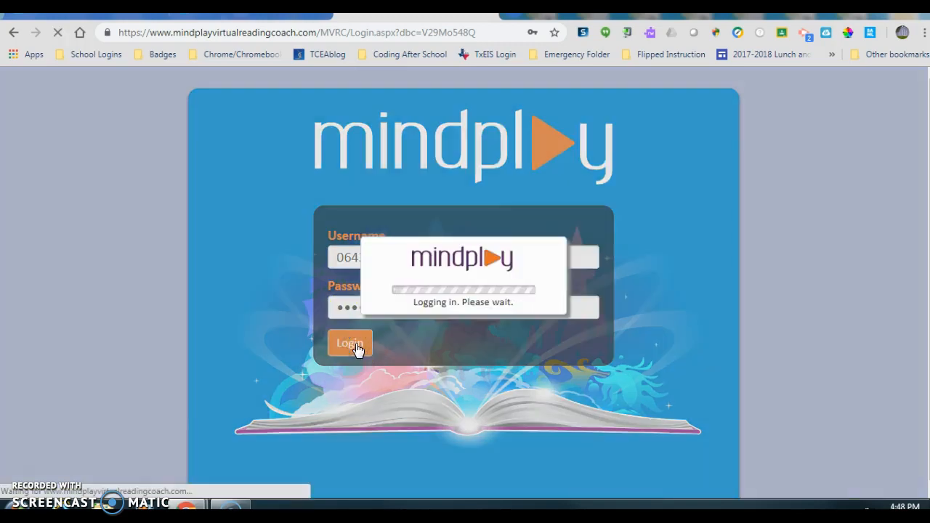
{"action": "left_click", "coordinate": [349, 343]}
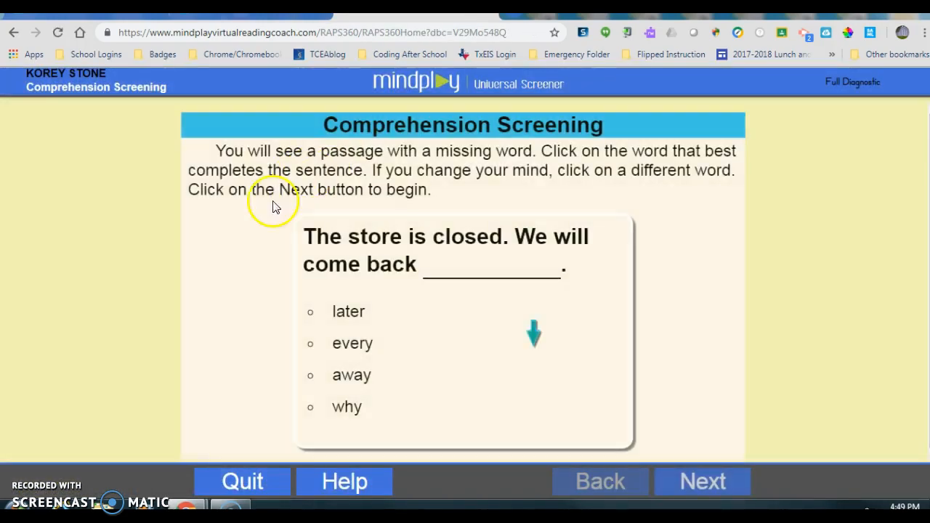
{"action": "mouse_move", "coordinate": [241, 481]}
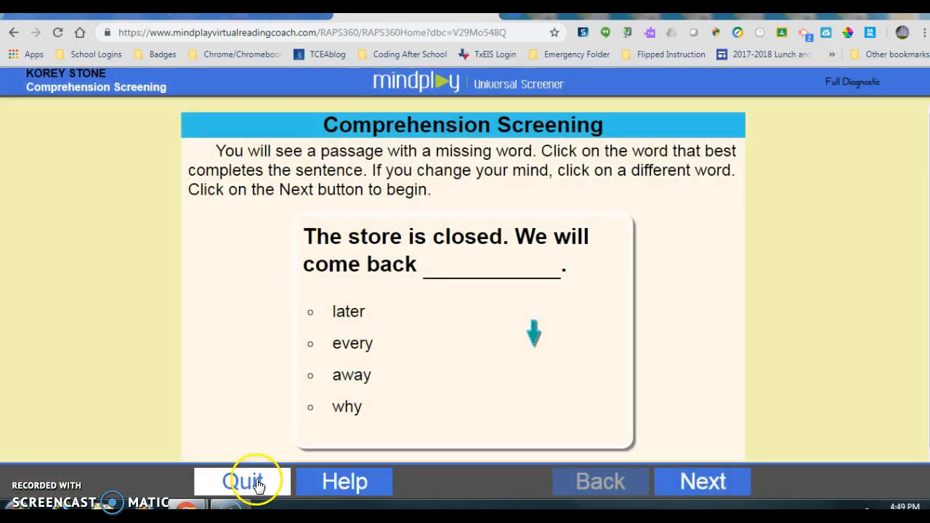
Cancel a quit attempt and answer the sample sentence with the word 'later'
{"action": "left_click", "coordinate": [242, 481]}
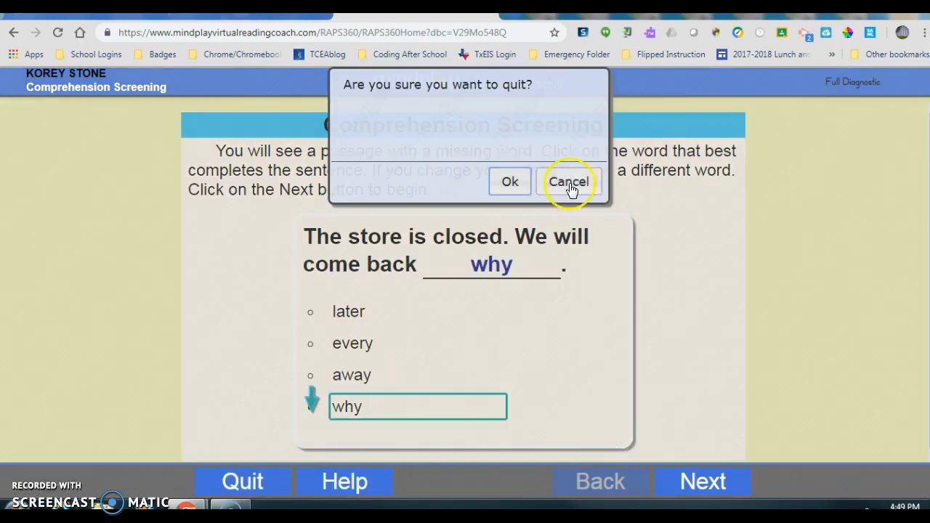
{"action": "left_click", "coordinate": [570, 180]}
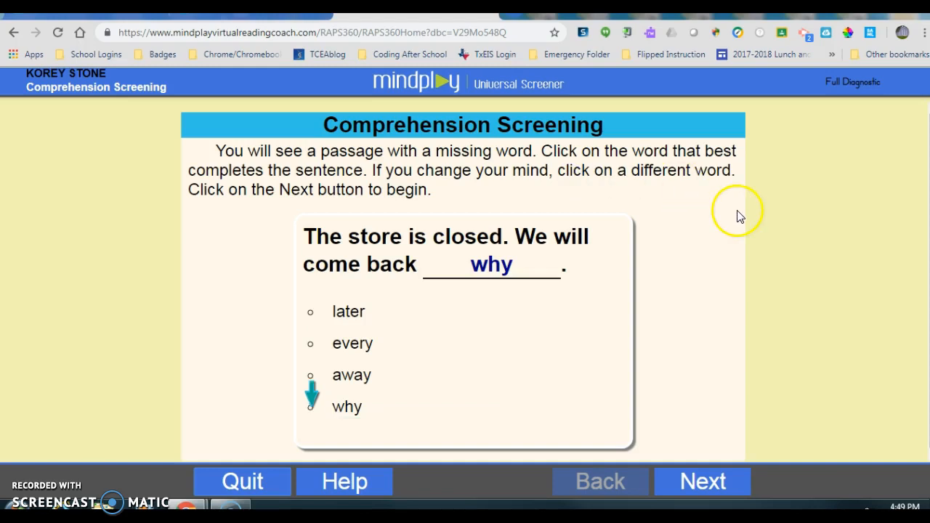
{"action": "left_click", "coordinate": [349, 311]}
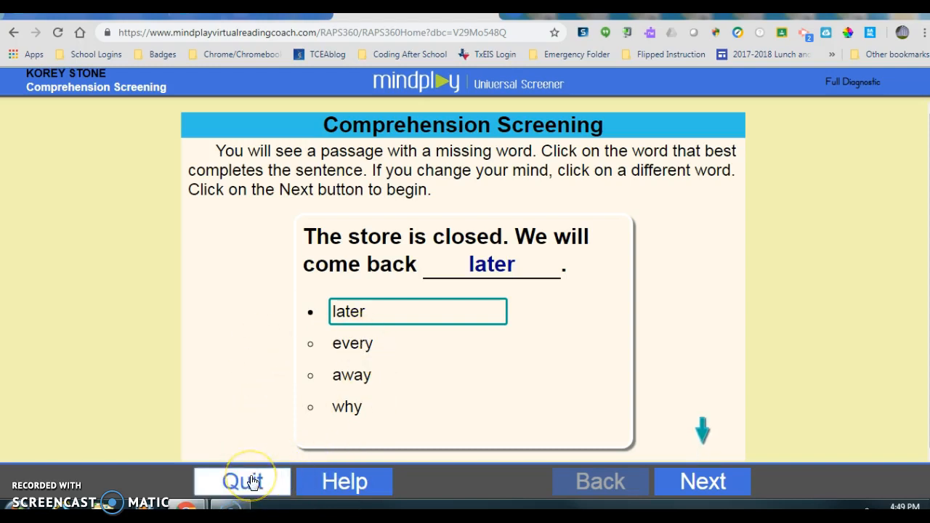
Quit the Comprehension Screening and confirm, returning to the welcome splash
{"action": "left_click", "coordinate": [241, 481]}
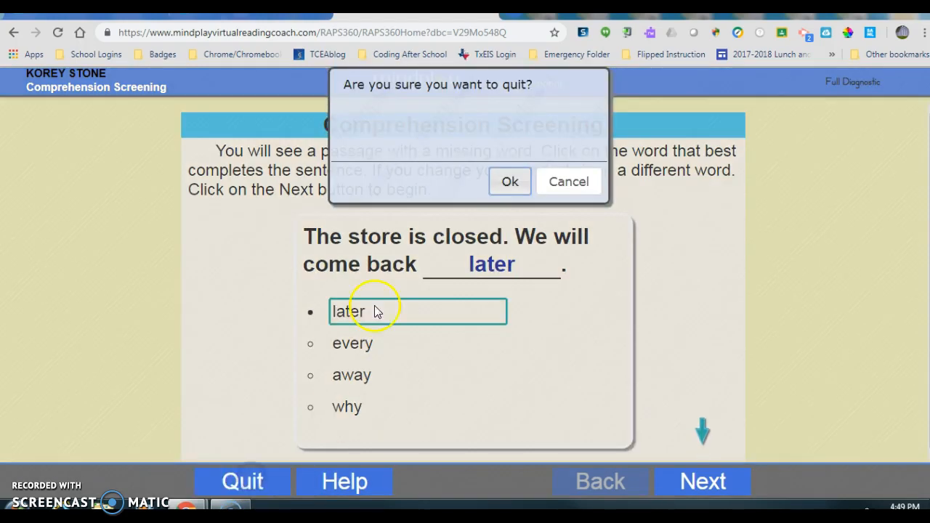
{"action": "left_click", "coordinate": [509, 180]}
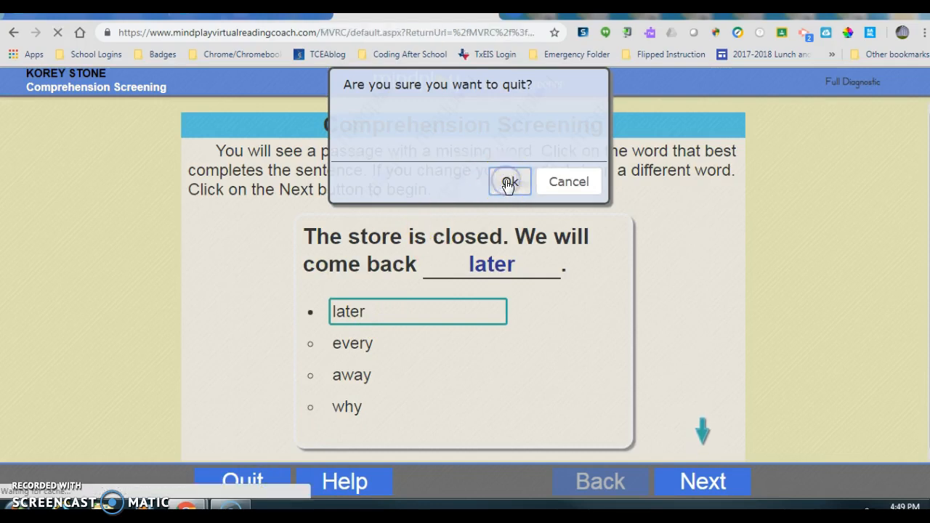
{"action": "left_click", "coordinate": [509, 180]}
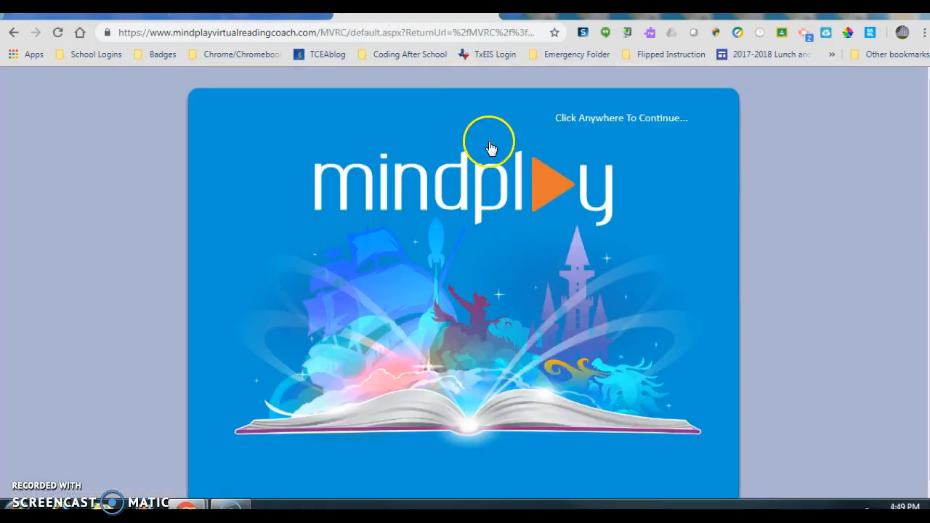
{"action": "mouse_move", "coordinate": [483, 138]}
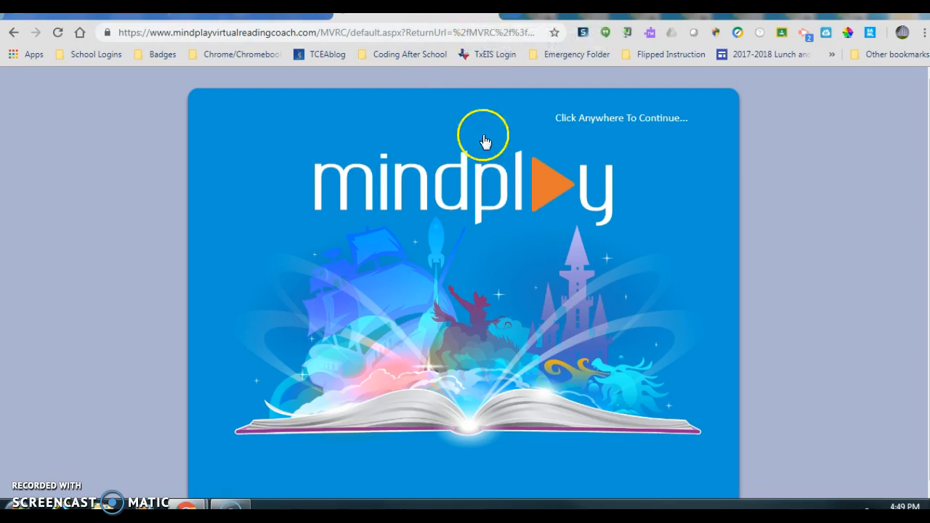
{"action": "mouse_move", "coordinate": [701, 186]}
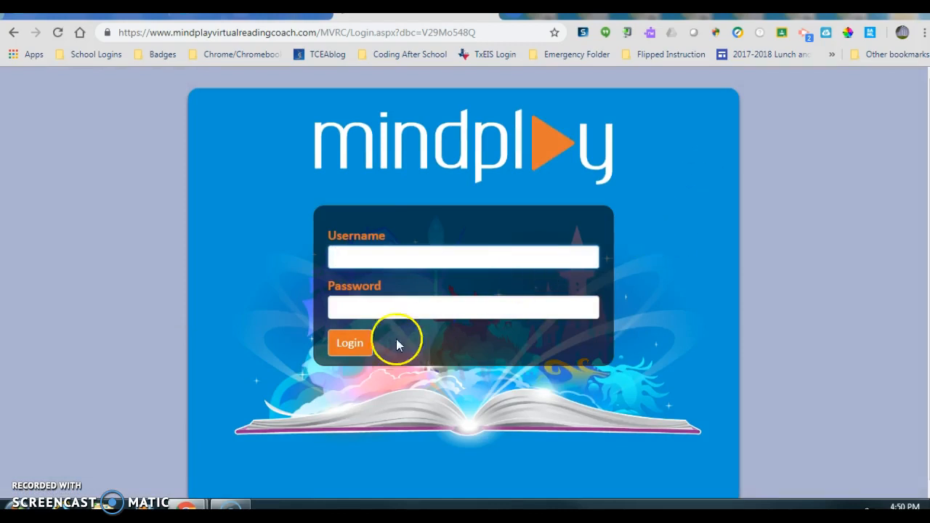
{"action": "mouse_move", "coordinate": [494, 54]}
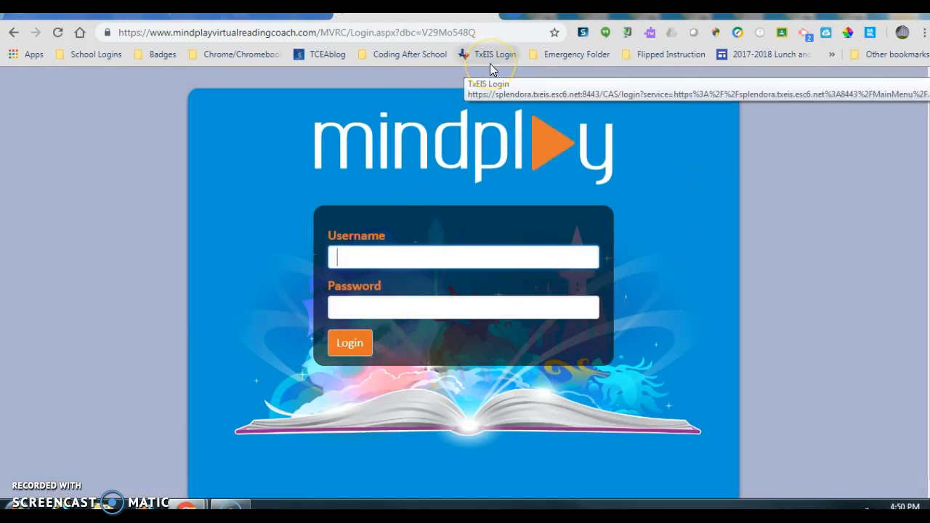
{"action": "mouse_move", "coordinate": [471, 93]}
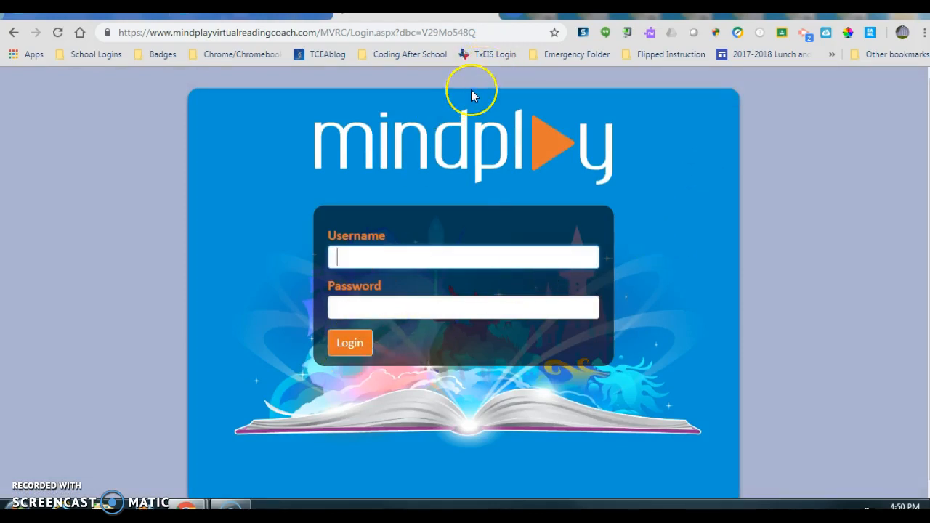
{"action": "mouse_move", "coordinate": [471, 96]}
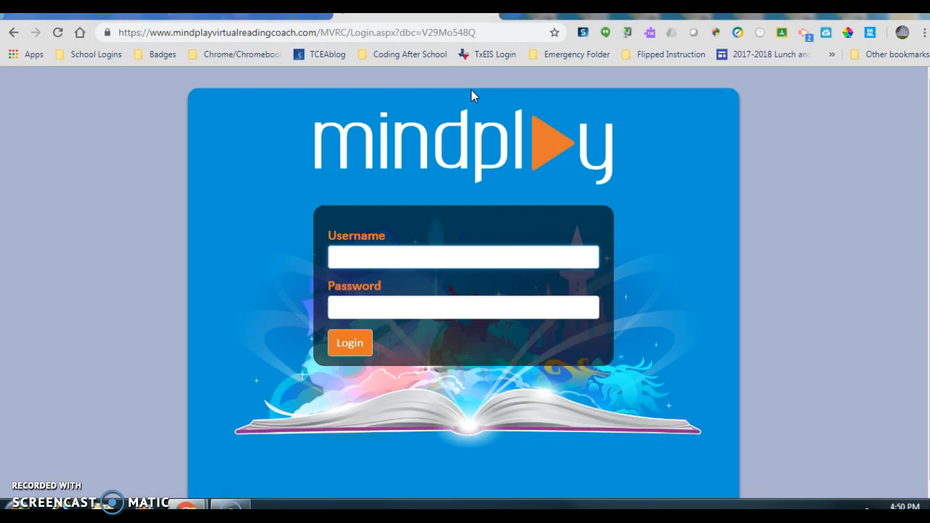
{"action": "mouse_move", "coordinate": [675, 180]}
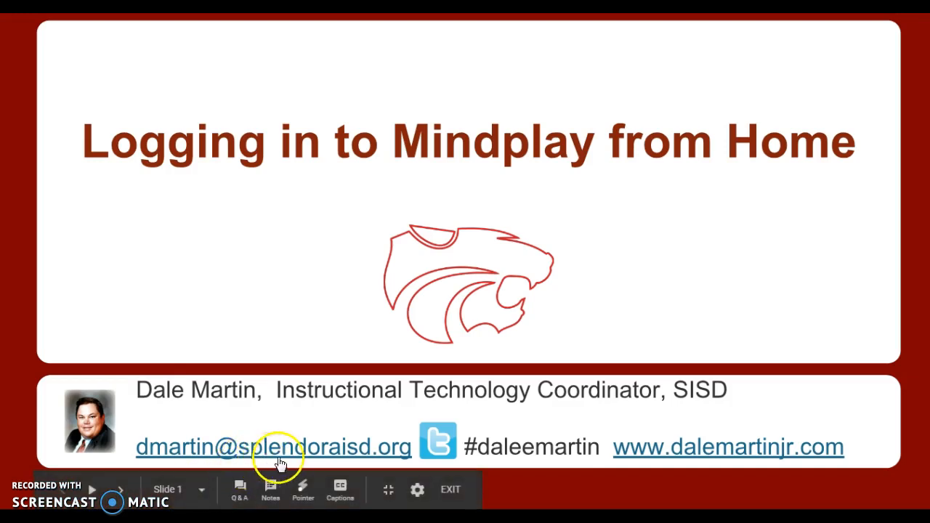
{"action": "mouse_move", "coordinate": [396, 462]}
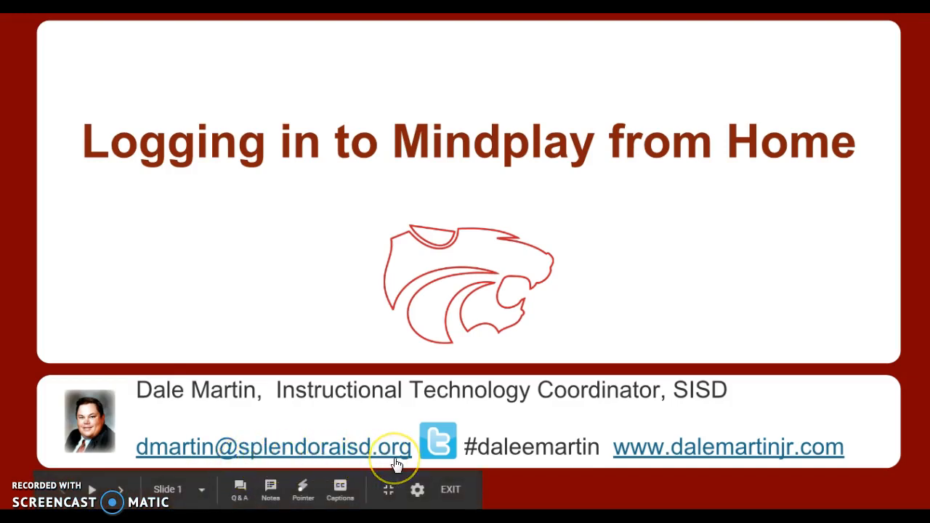